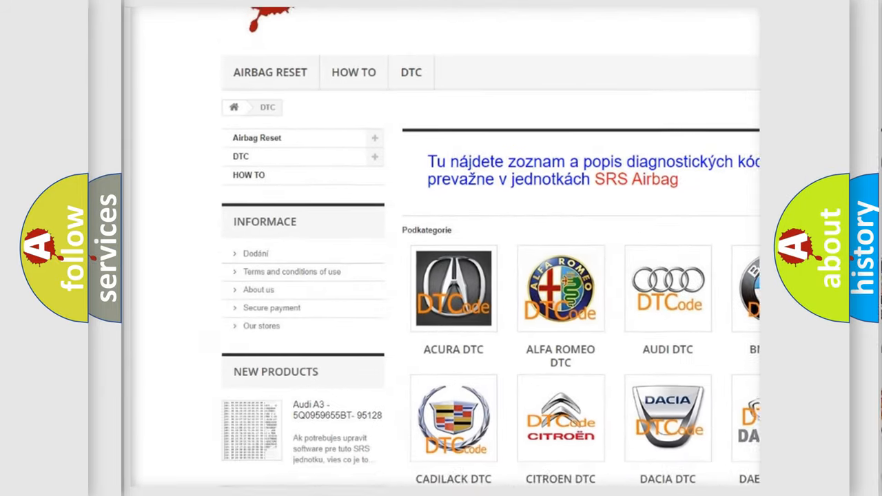
scroll(down, 3)
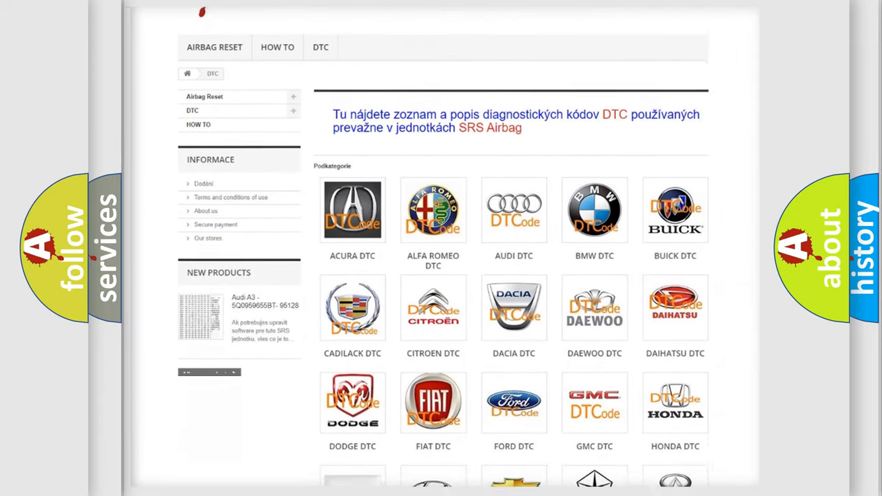
scroll(down, 3)
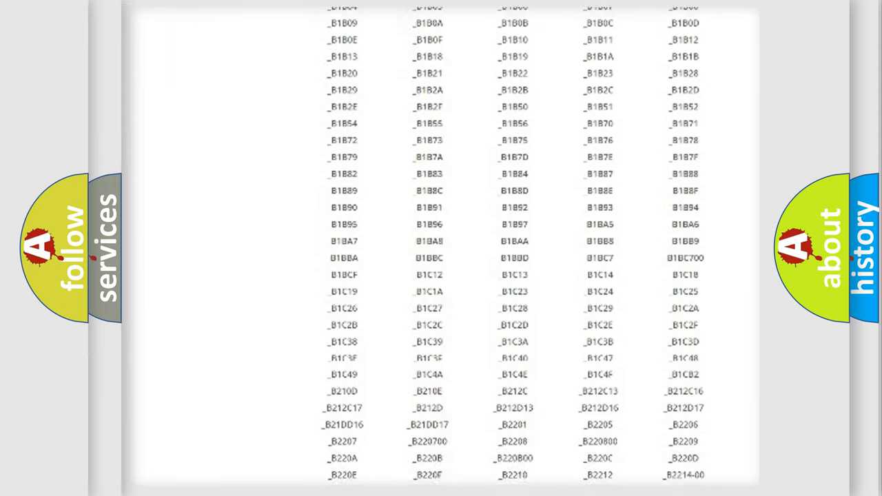
scroll(down, 3)
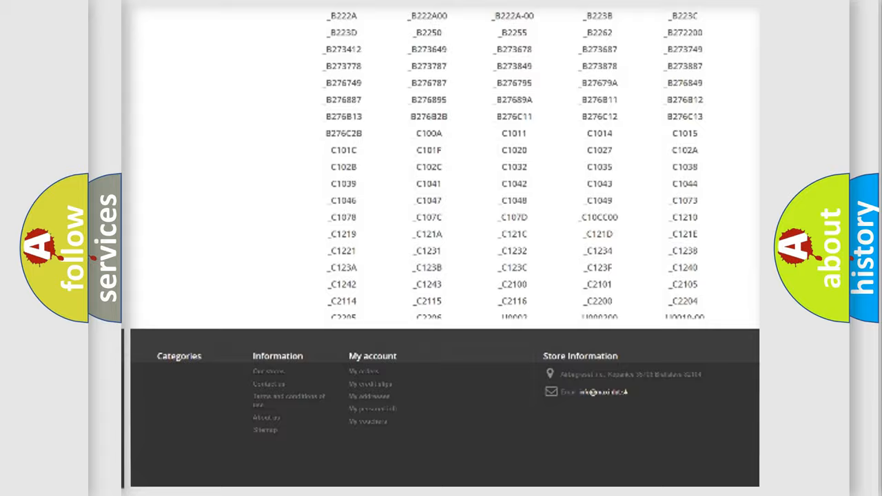
scroll(up, 3)
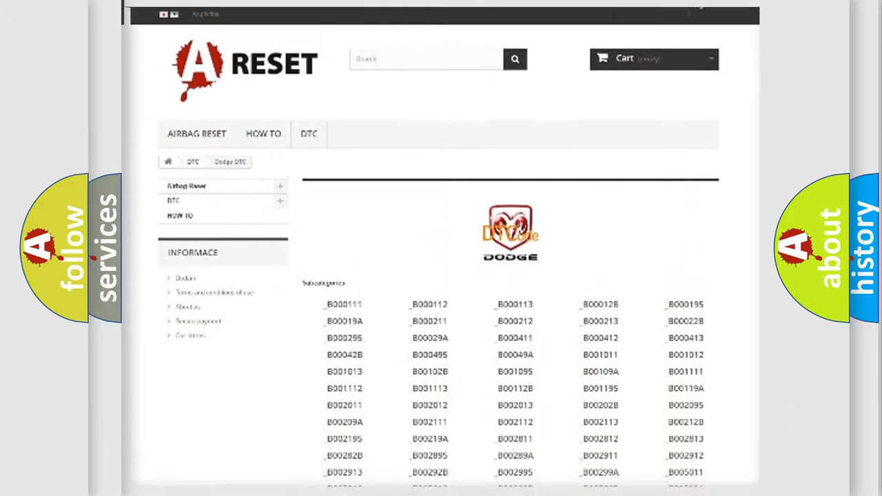